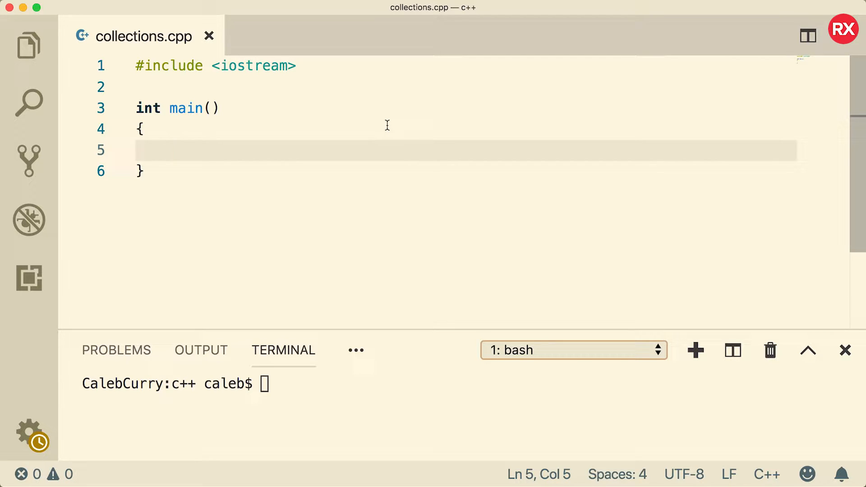
# Bring up RAD Studio's GetIt Package Manager from the Tools menu, listing FireMonkey screen templates.
pyautogui.click(171, 150)
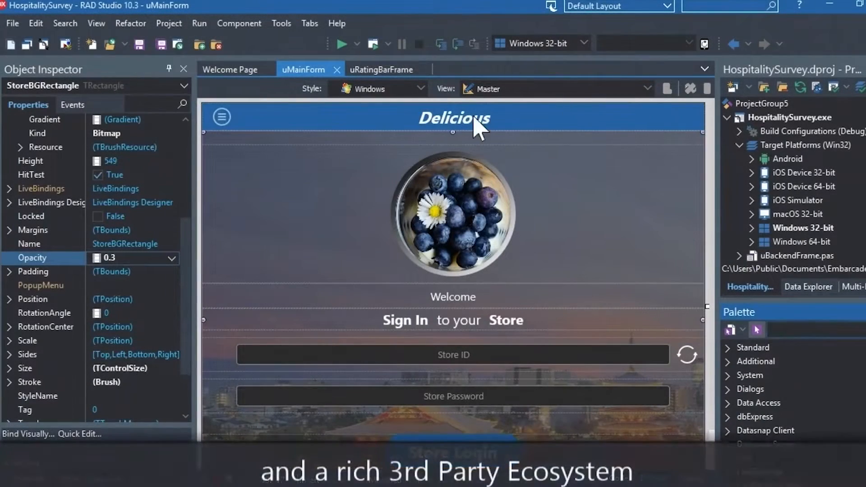
pyautogui.click(282, 23)
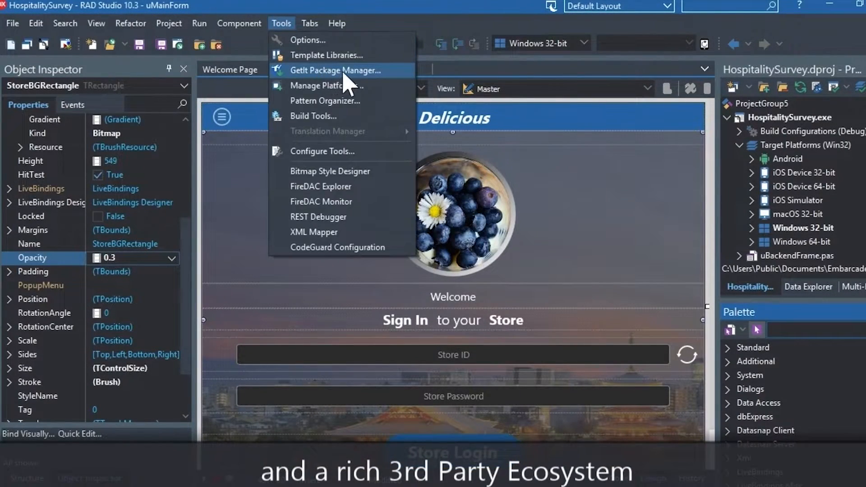
pyautogui.click(332, 71)
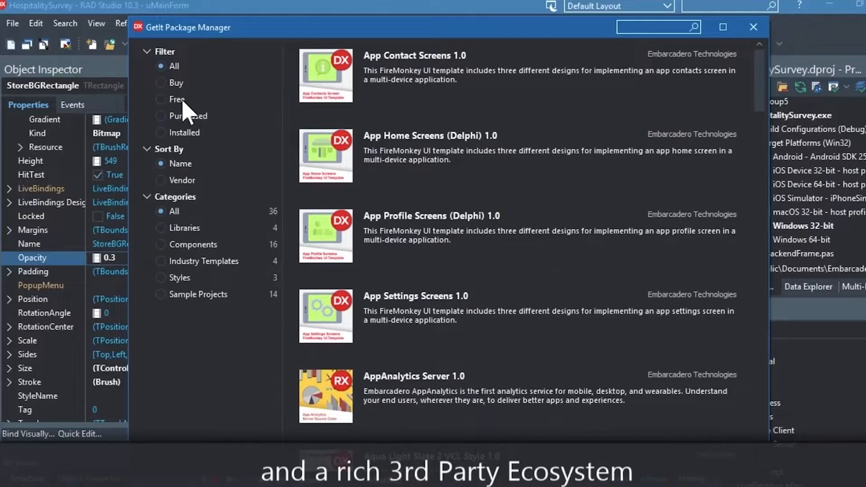
pyautogui.click(159, 99)
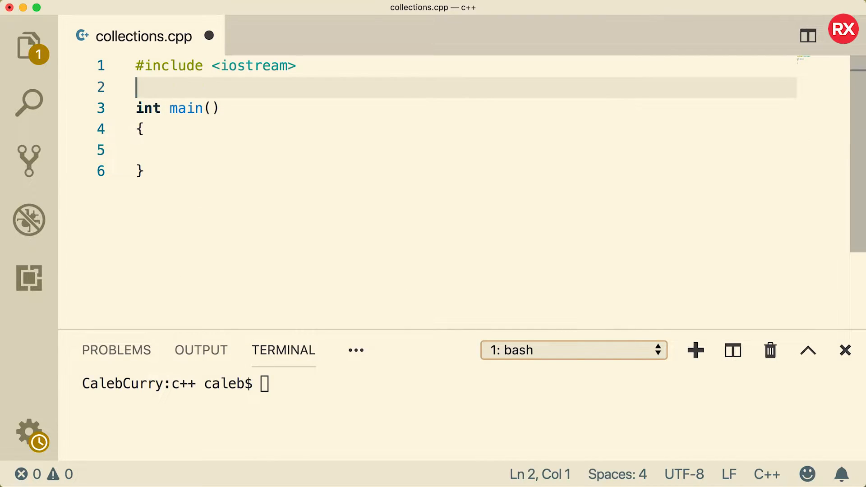
# Include <vector> and declare std::vector<int> data = {1, 2, 3}; inside main.
pyautogui.write('#include <vector>')
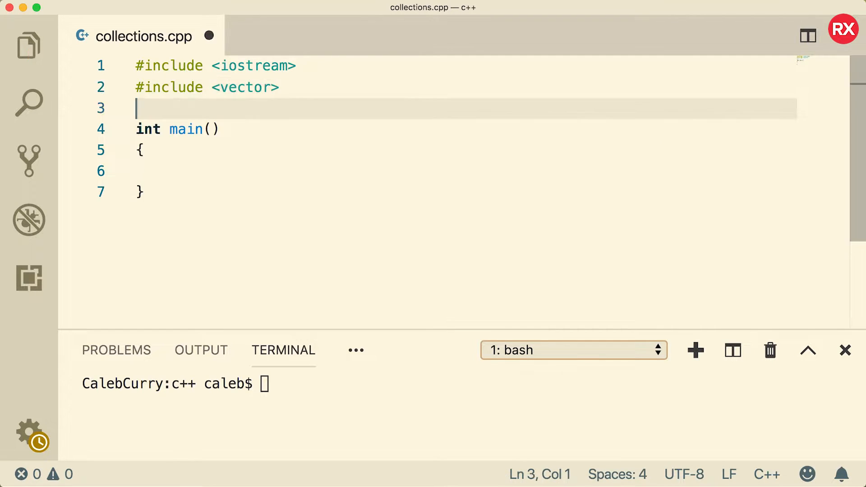
pyautogui.write('st')
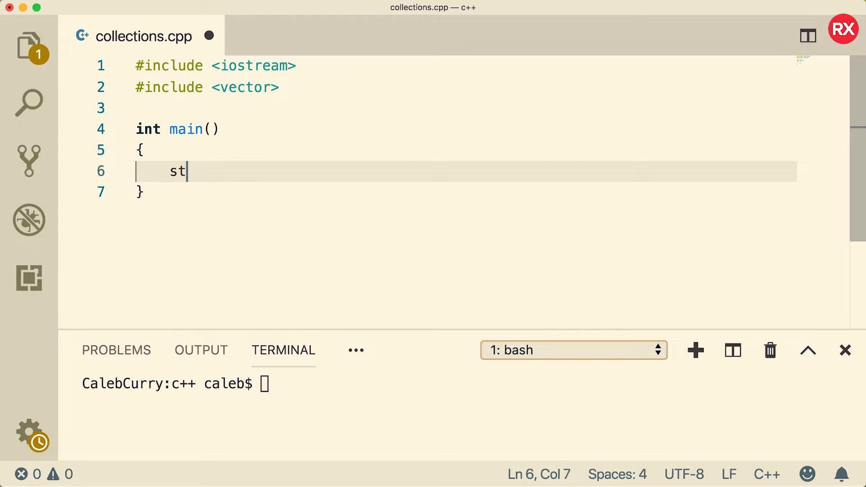
pyautogui.write('d::vector<')
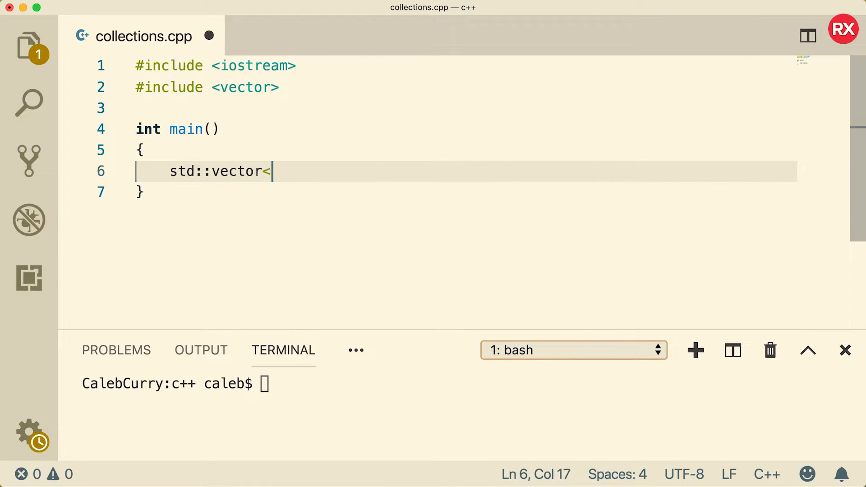
pyautogui.write('int>')
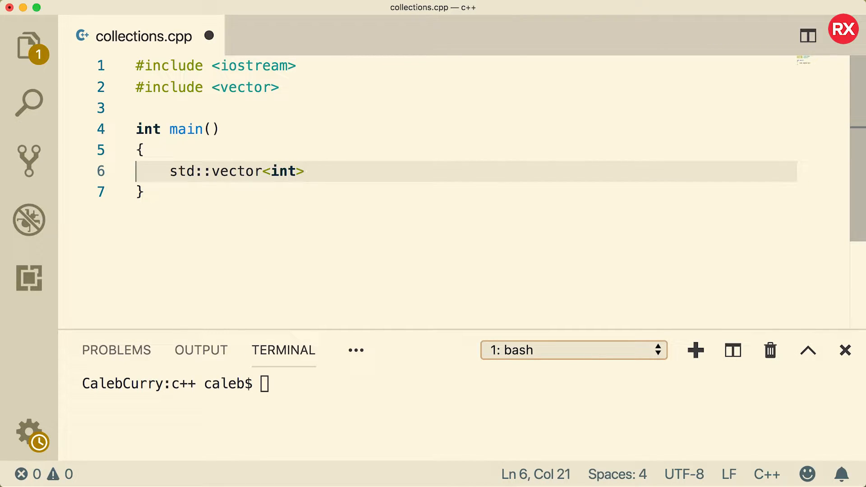
pyautogui.write('data =')
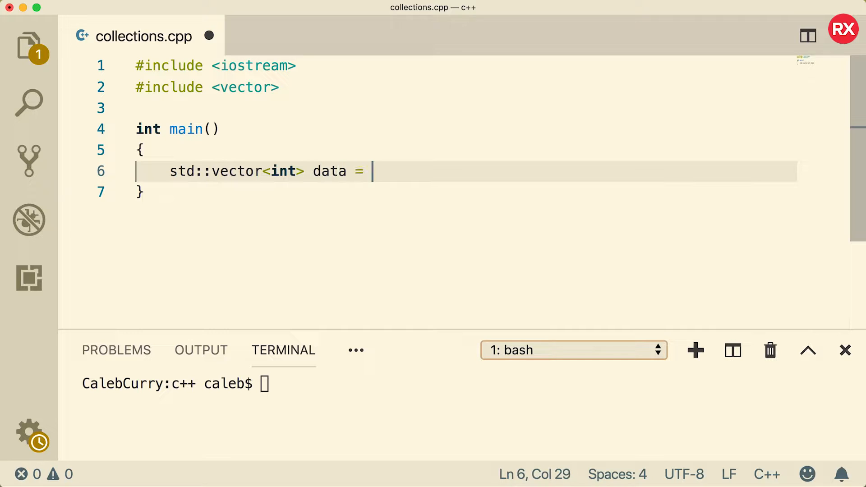
pyautogui.write('{}')
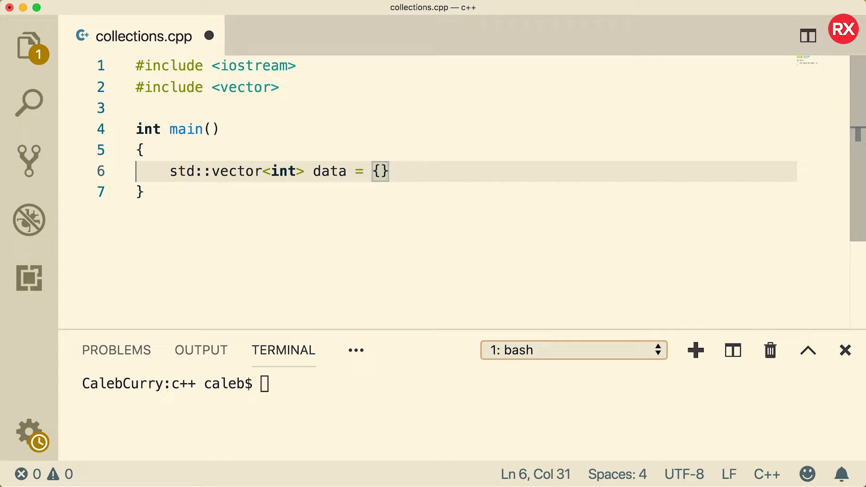
pyautogui.write('1, 2, 3')
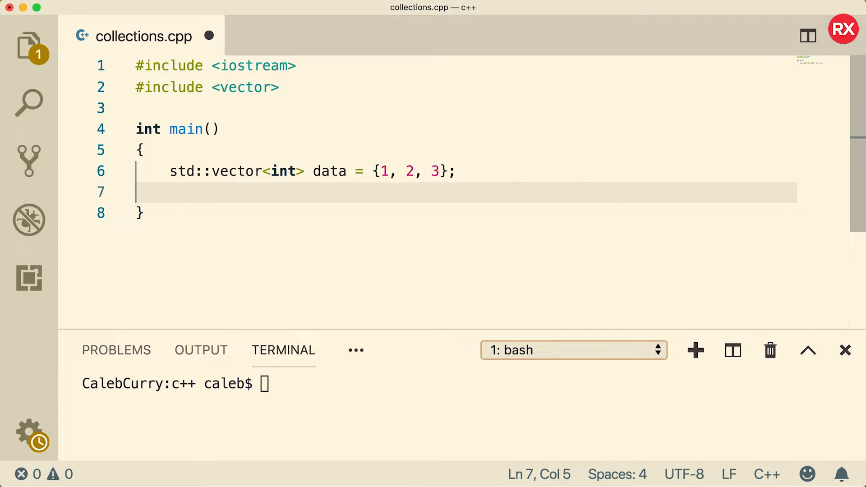
# Add data.push_back(12); after the declaration.
pyautogui.write('data.push')
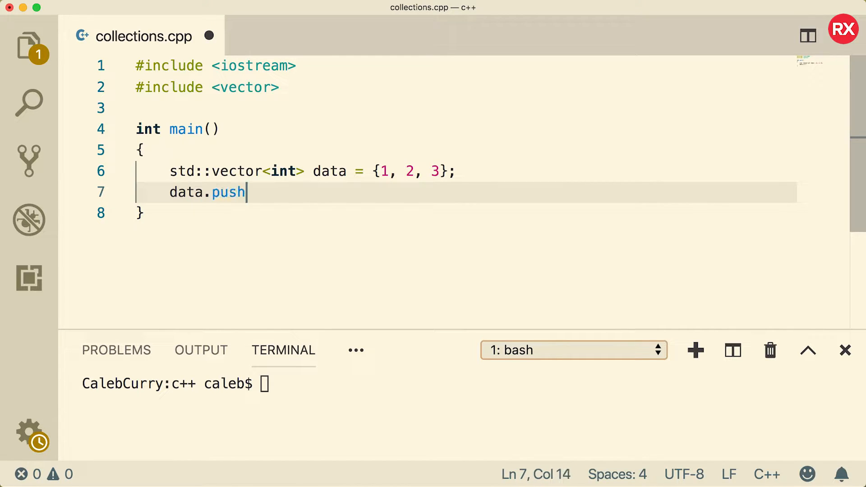
pyautogui.write('_back();')
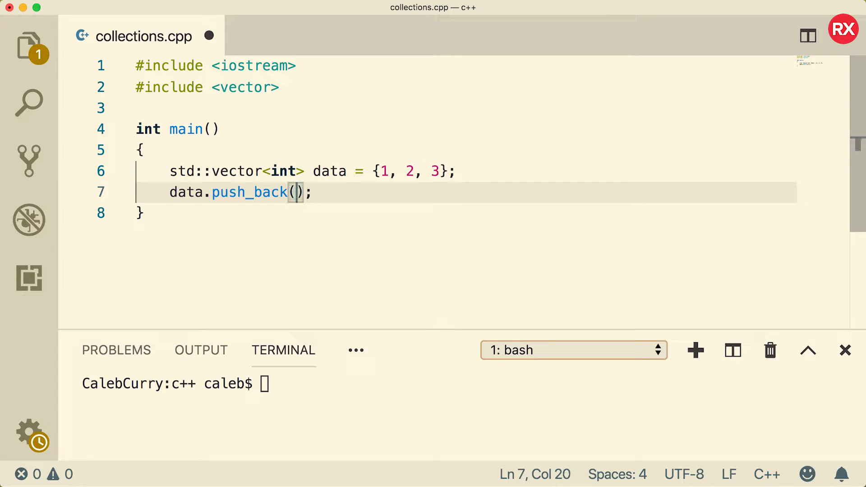
pyautogui.write('12')
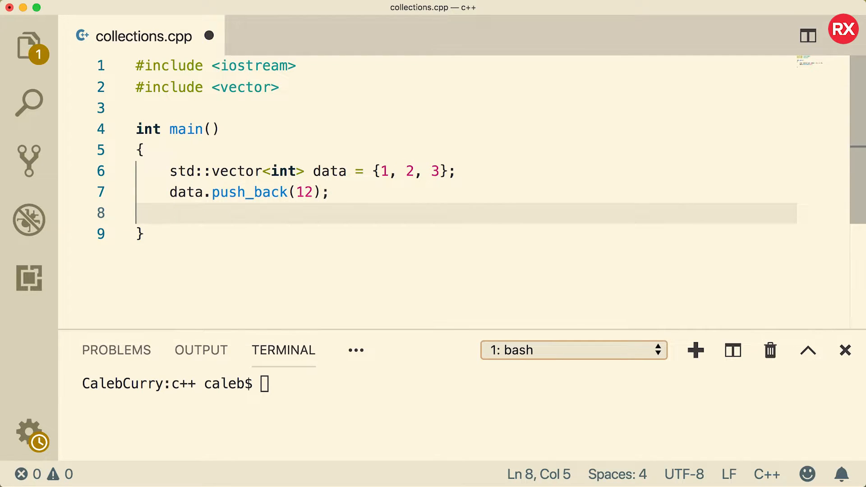
# Print data[3] with std::cout << data[3] << std::endl;.
pyautogui.write('std::cout << data')
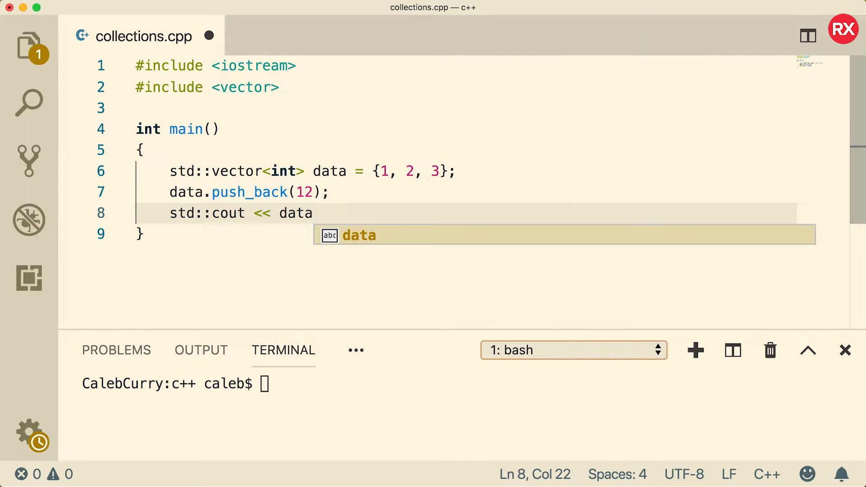
pyautogui.write('[')
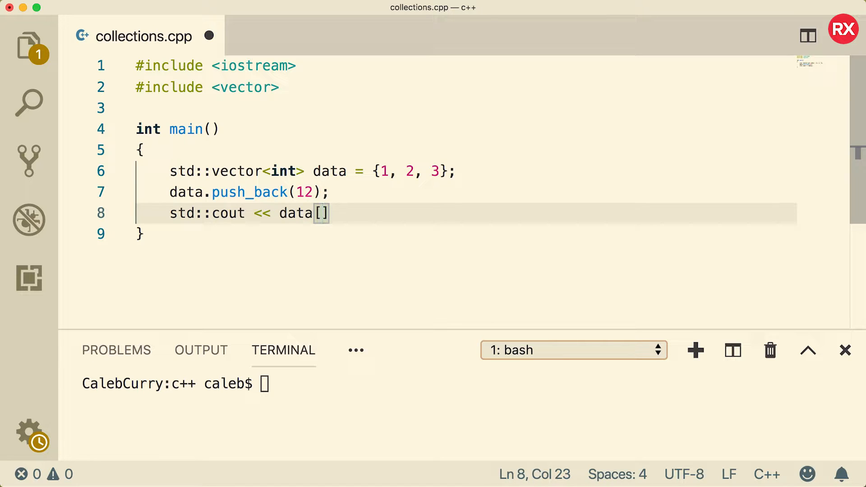
pyautogui.write('3')
pyautogui.click(465, 383)
pyautogui.write('g++ collections.cpp -std=c++11')
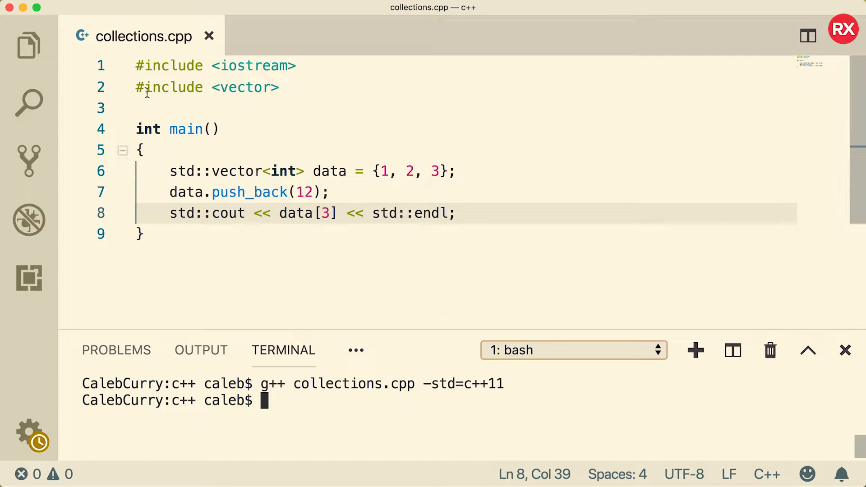
pyautogui.moveTo(413, 412)
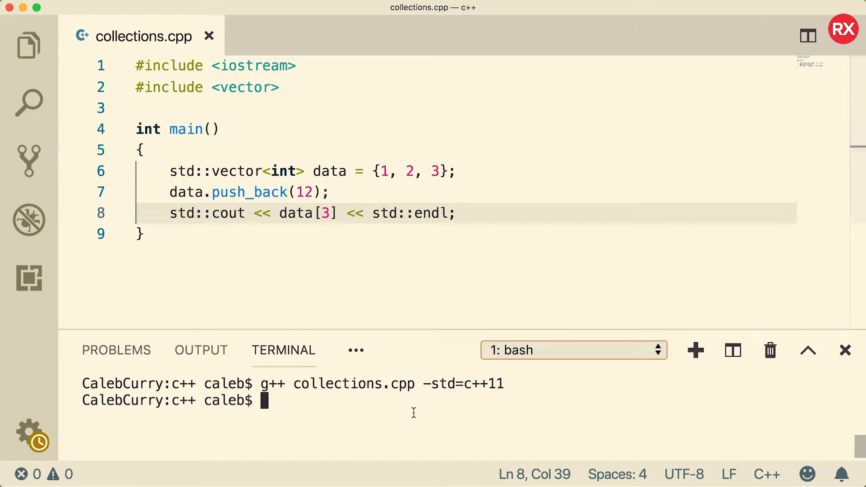
# Compile with g++ collections.cpp -std=c++11, run ./a.out printing 12, and clear the 3 from data[3].
pyautogui.write('g++ collections.cpp')
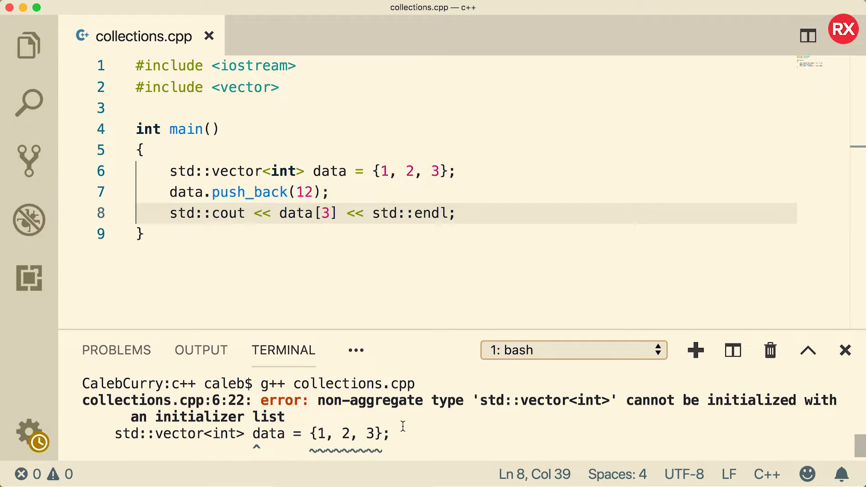
pyautogui.moveTo(492, 439)
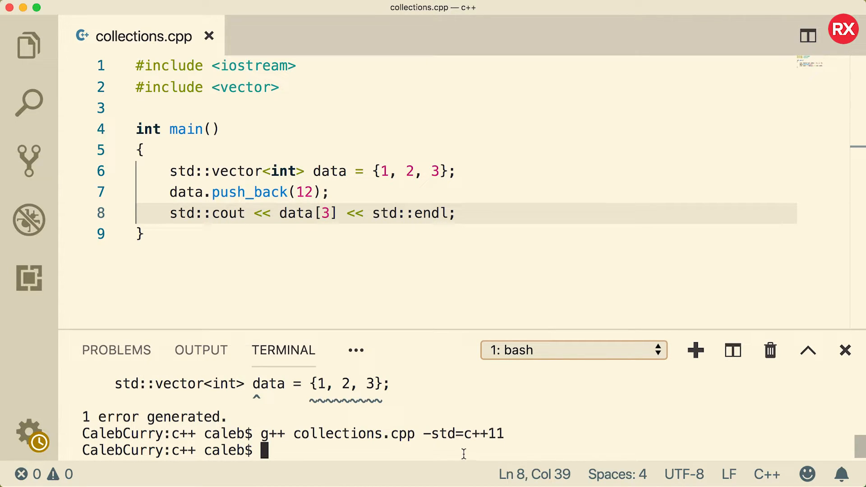
pyautogui.write('.')
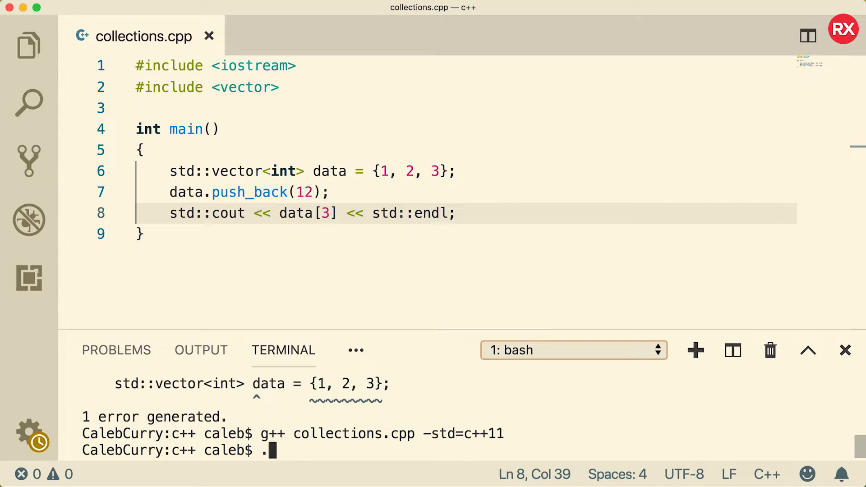
pyautogui.write('./a.out')
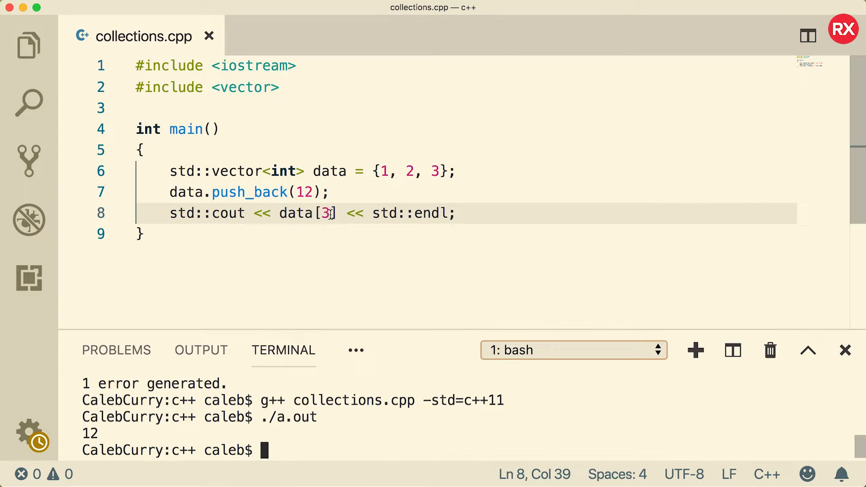
pyautogui.press('Backspace')
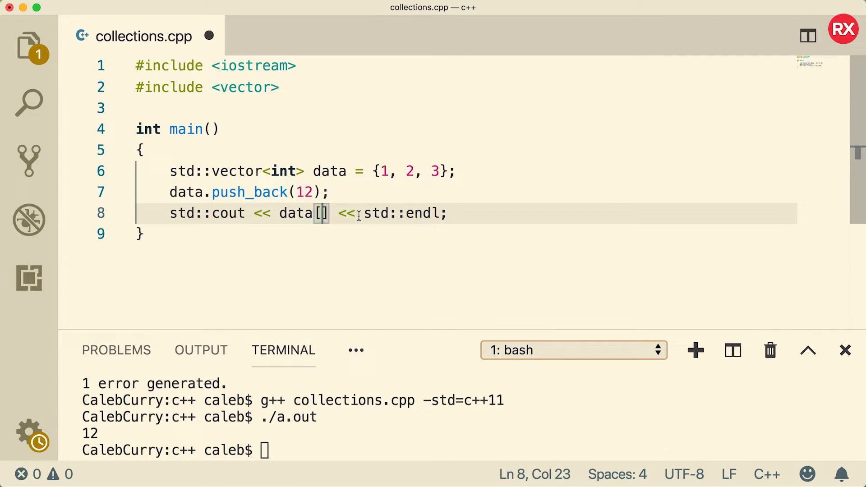
# Index the last element as data.size() - 1 and add data.pop_back(); with a size print, outputting 12 then 3.
pyautogui.write('data.size()')
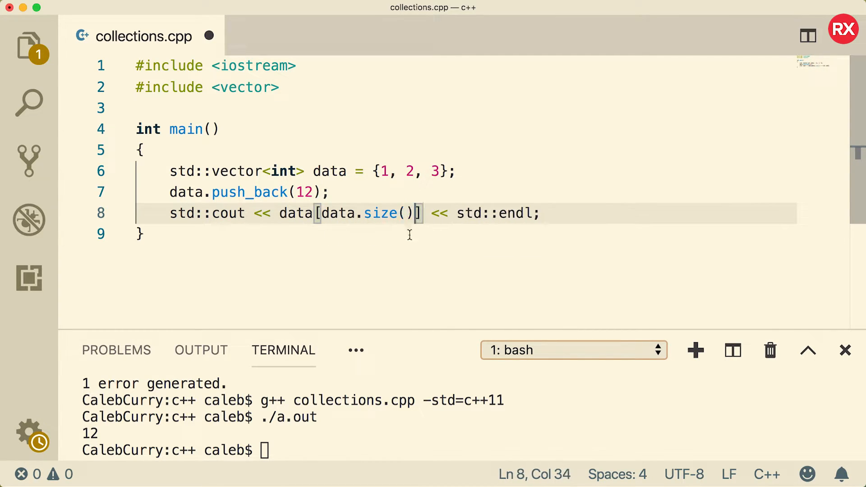
pyautogui.write('- 1')
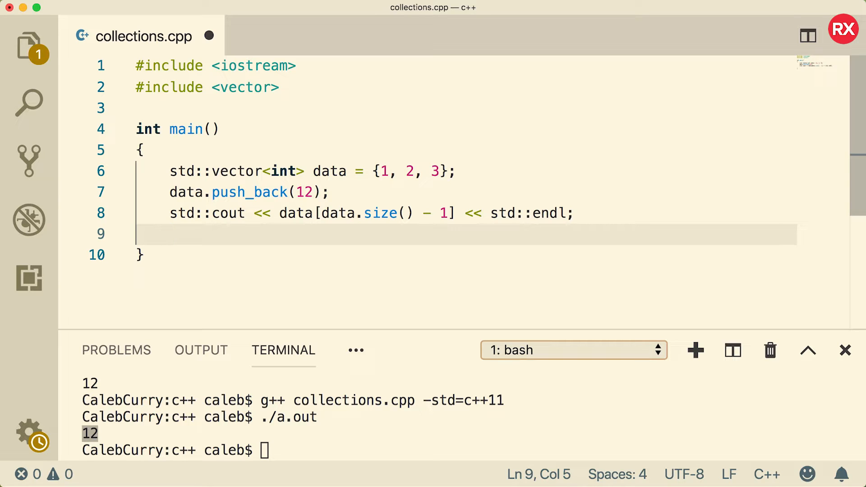
pyautogui.write('data.pop_back();')
pyautogui.write('std::cout << data.size() << std::endl;')
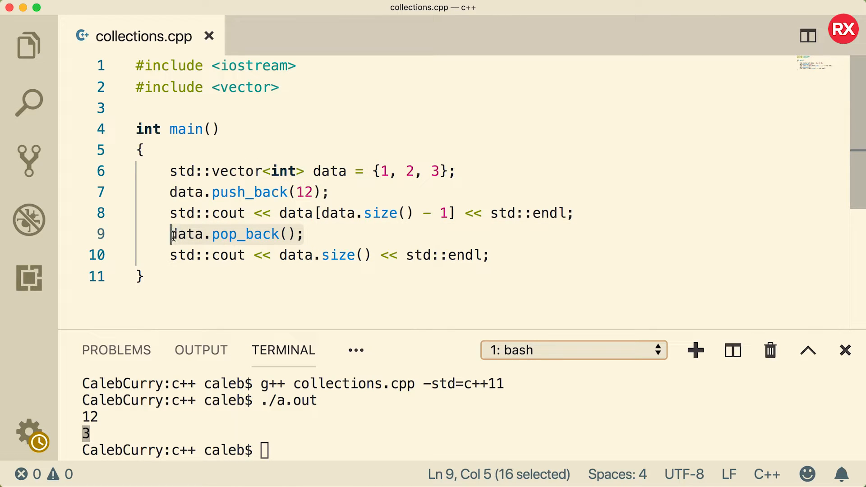
# Deselect the text on line 9, leaving the vector program as written.
pyautogui.click(408, 231)
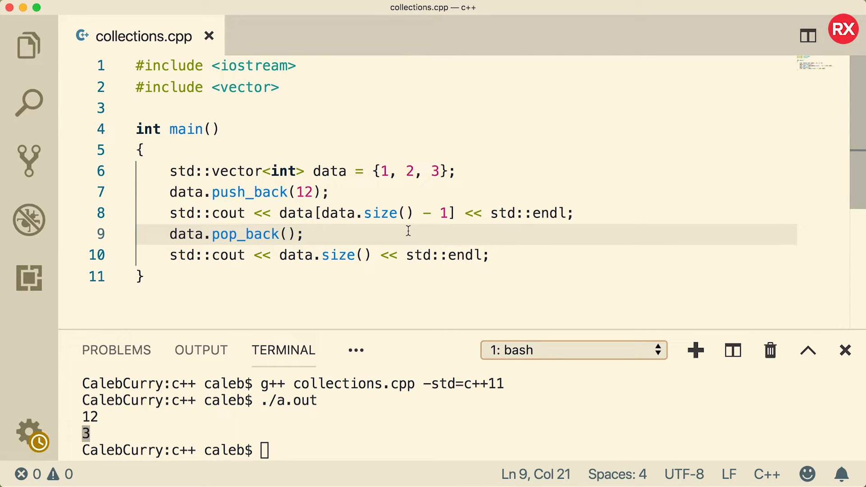
pyautogui.moveTo(550, 244)
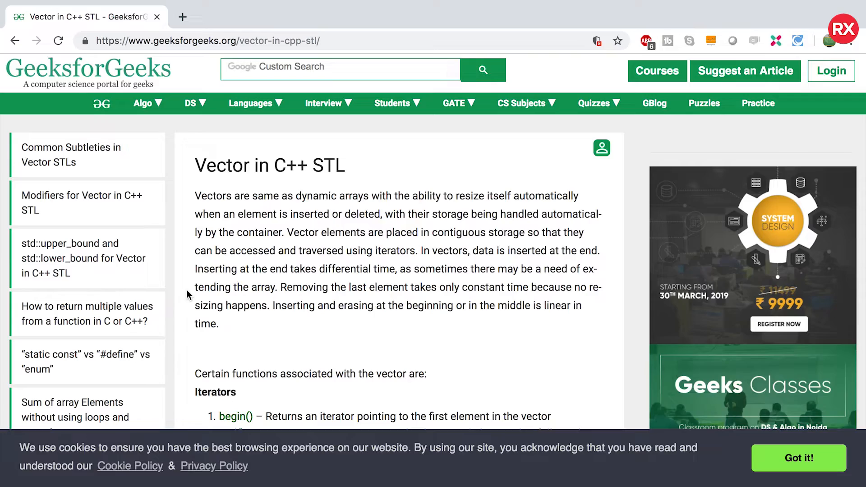
# Scroll the Vector in C++ STL article past Iterators, Capacity and Element access to the Modifiers list.
pyautogui.scroll(-3)
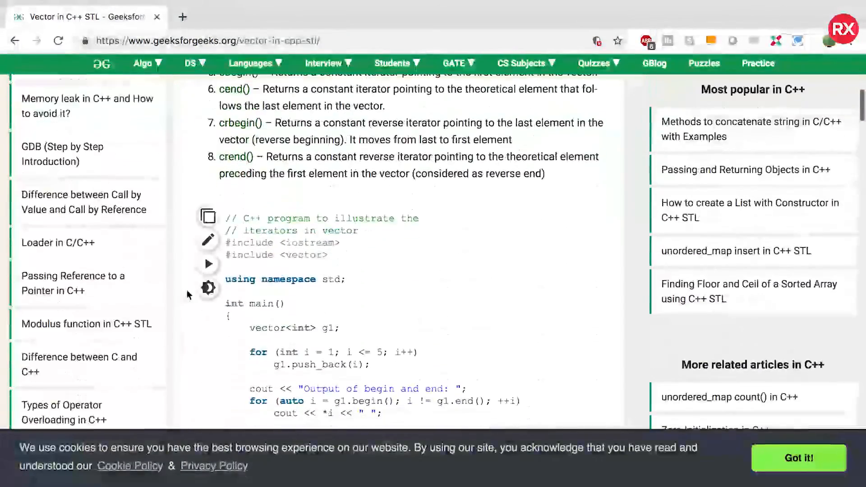
pyautogui.scroll(-3)
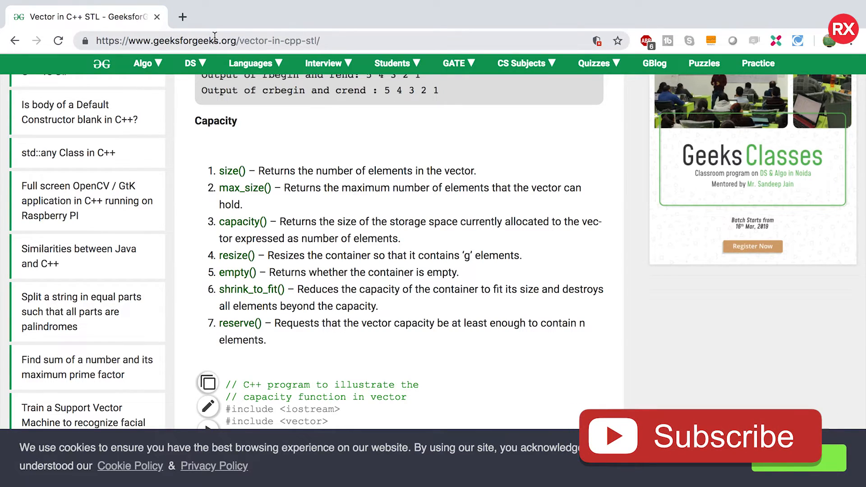
pyautogui.moveTo(244, 188)
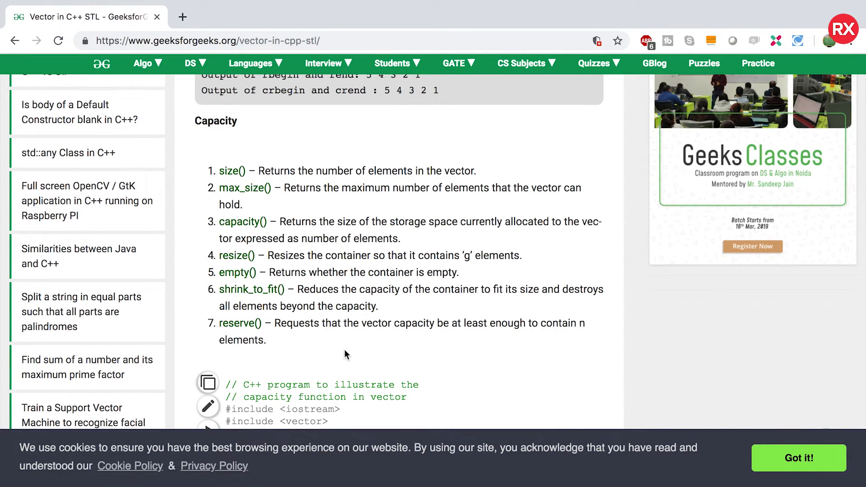
pyautogui.moveTo(616, 320)
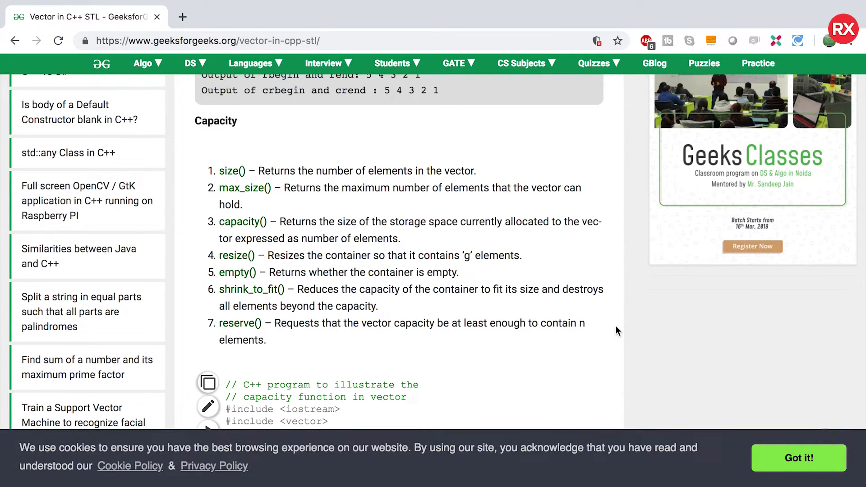
pyautogui.scroll(-3)
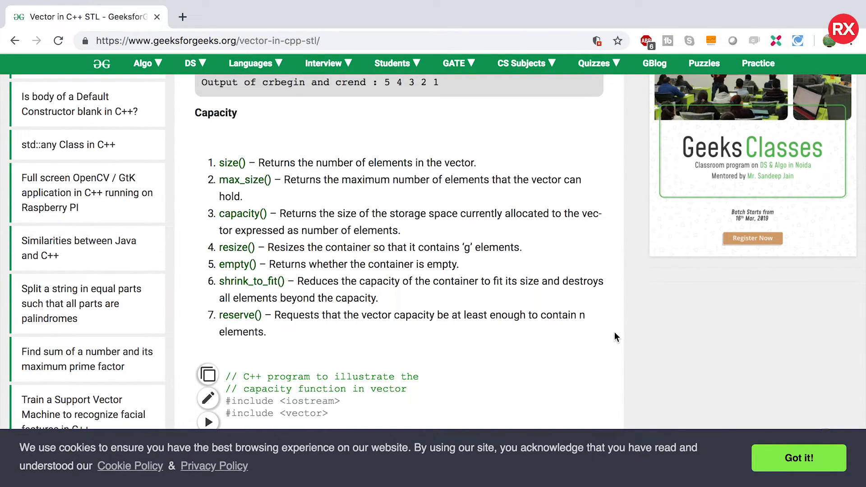
pyautogui.scroll(-3)
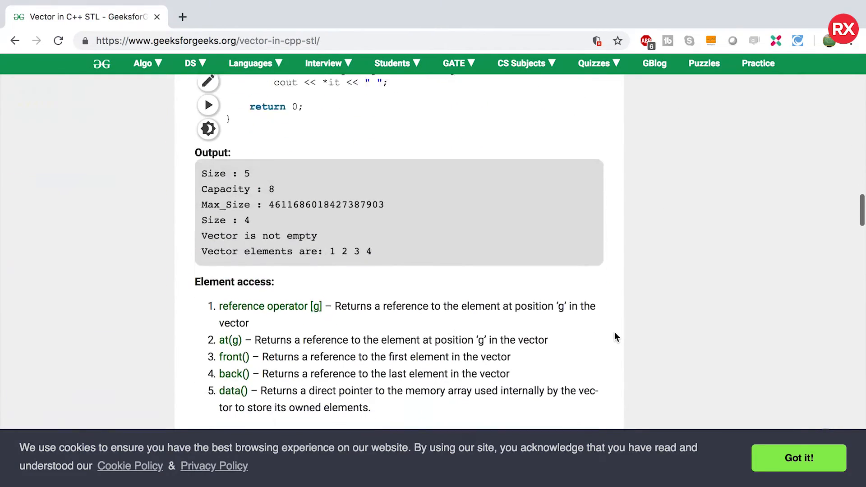
pyautogui.scroll(-3)
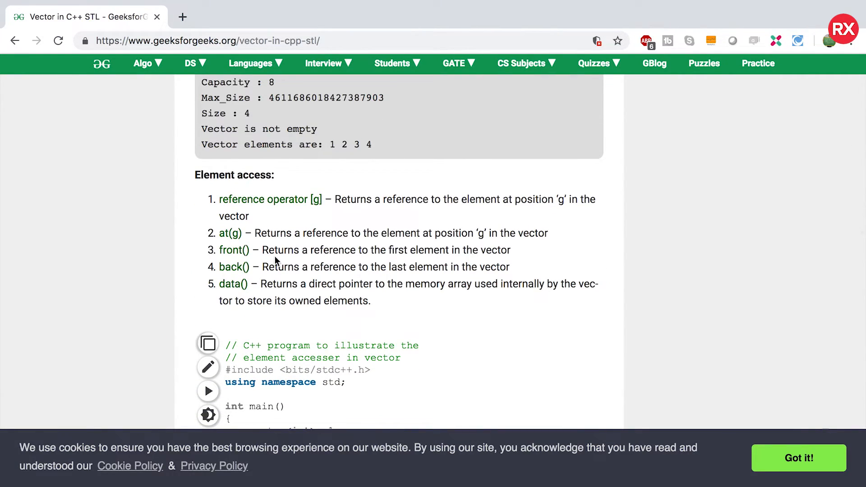
pyautogui.moveTo(523, 256)
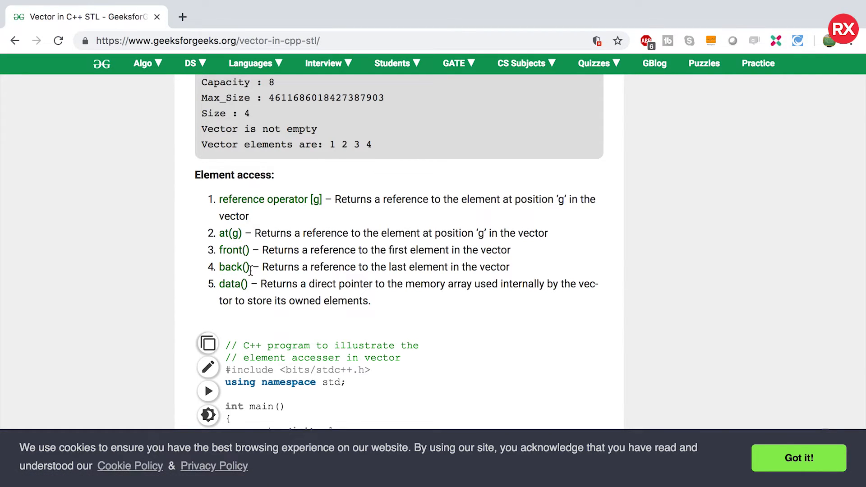
pyautogui.scroll(-3)
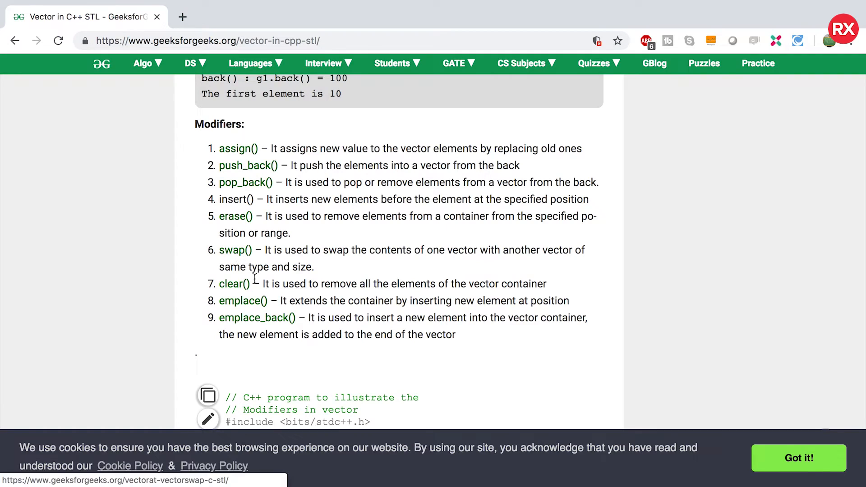
pyautogui.moveTo(244, 309)
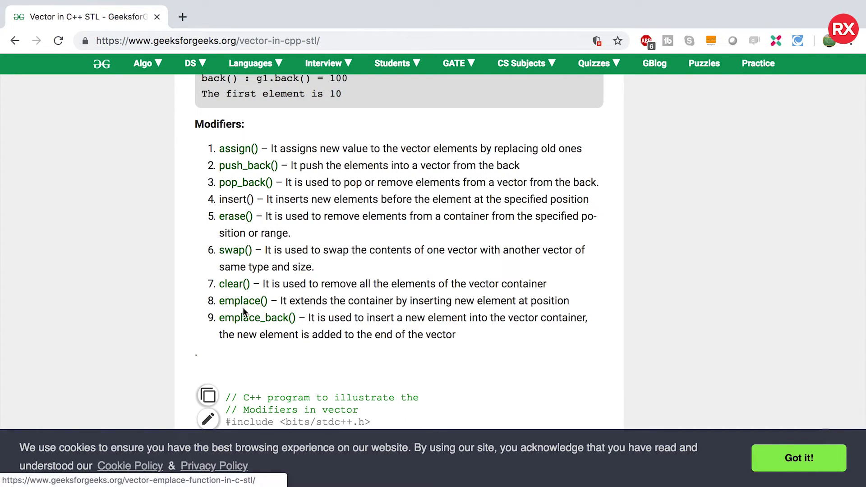